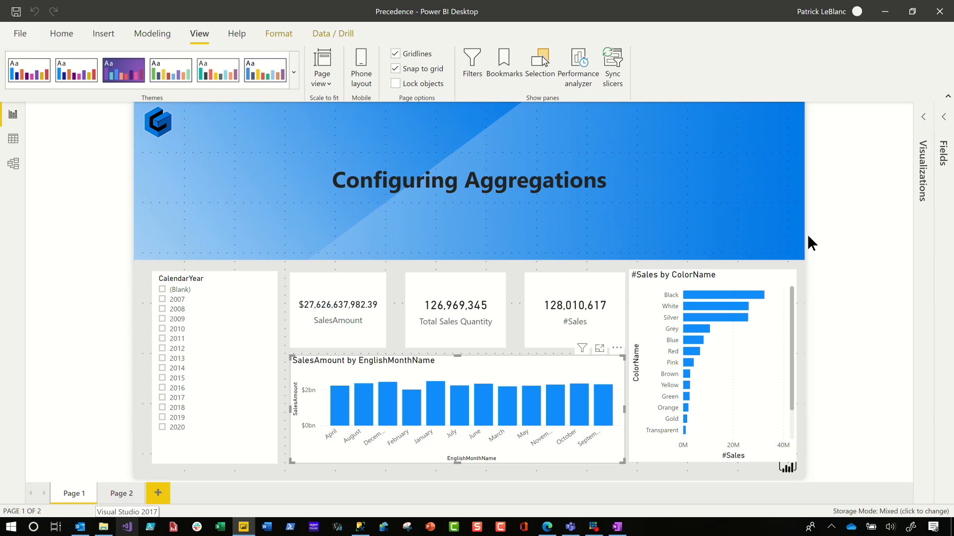
{"action": "mouse_move", "coordinate": [527, 413]}
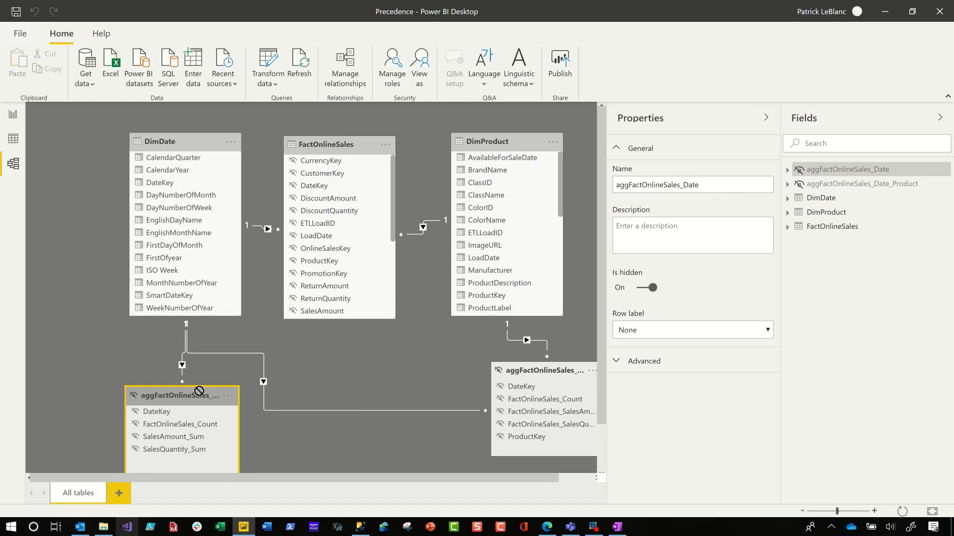
- Move the aggFactOnlineSales_Date table lower in the model diagram
{"action": "left_click_drag", "start_coordinate": [183, 394], "coordinate": [163, 381]}
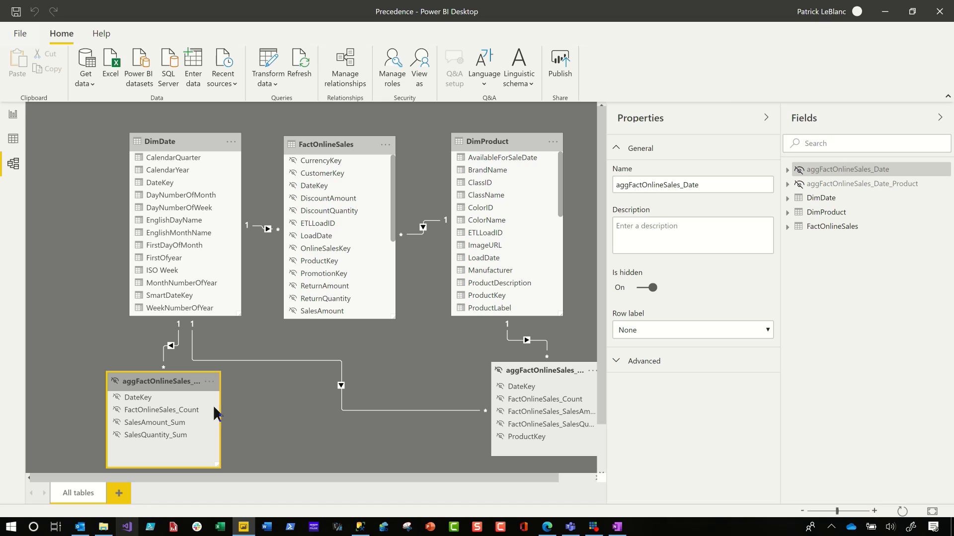
{"action": "mouse_move", "coordinate": [512, 390]}
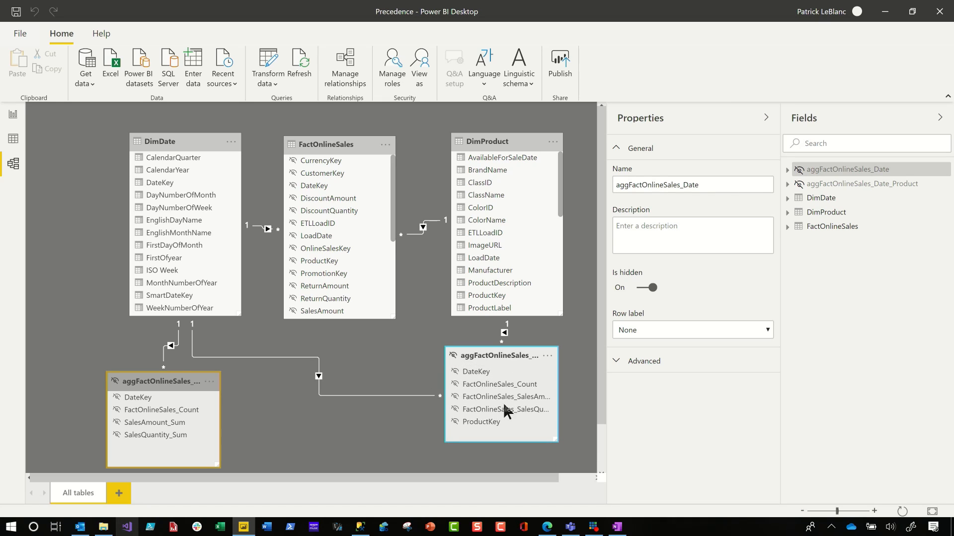
{"action": "mouse_move", "coordinate": [22, 152]}
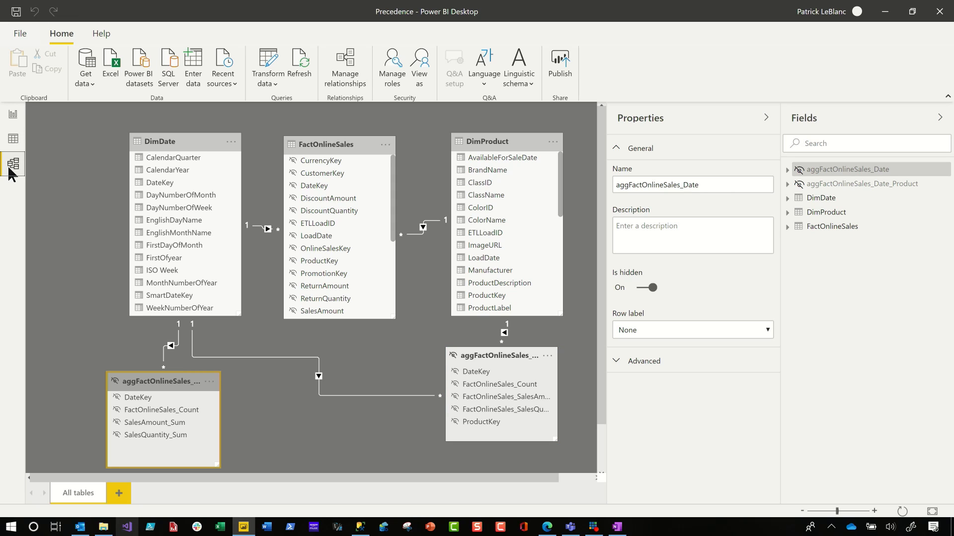
- Preview the aggFactOnlineSales_Date rows in Data view, then return to Report view
{"action": "left_click", "coordinate": [12, 139]}
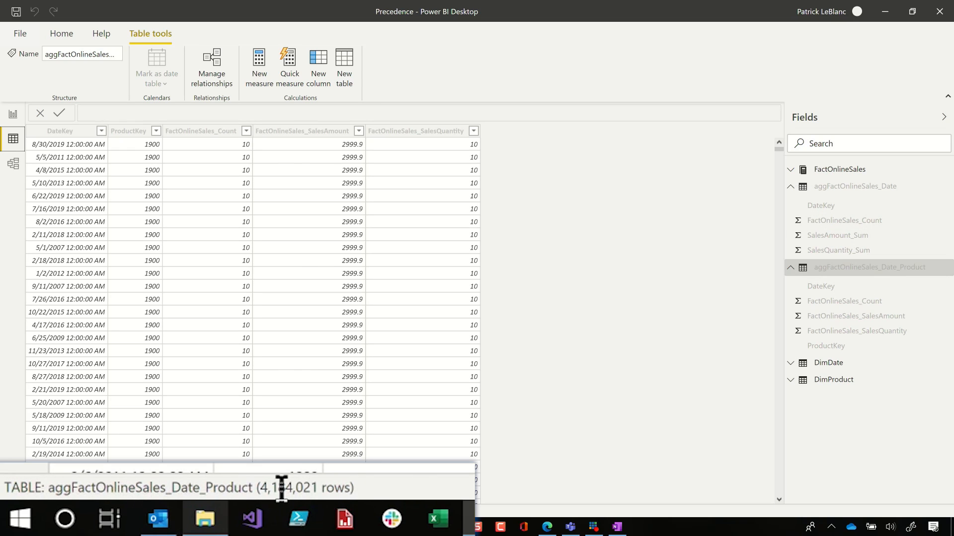
{"action": "left_click", "coordinate": [855, 186]}
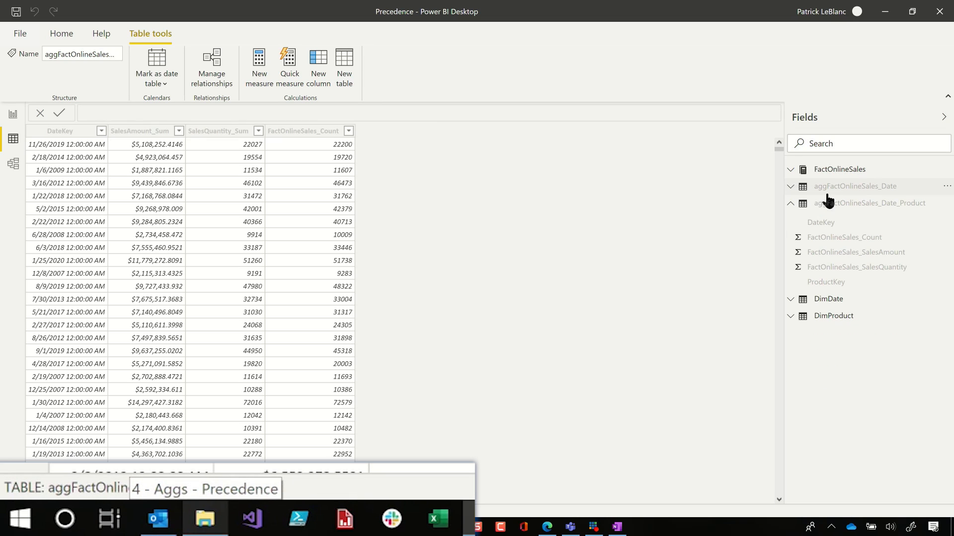
{"action": "left_click", "coordinate": [854, 186]}
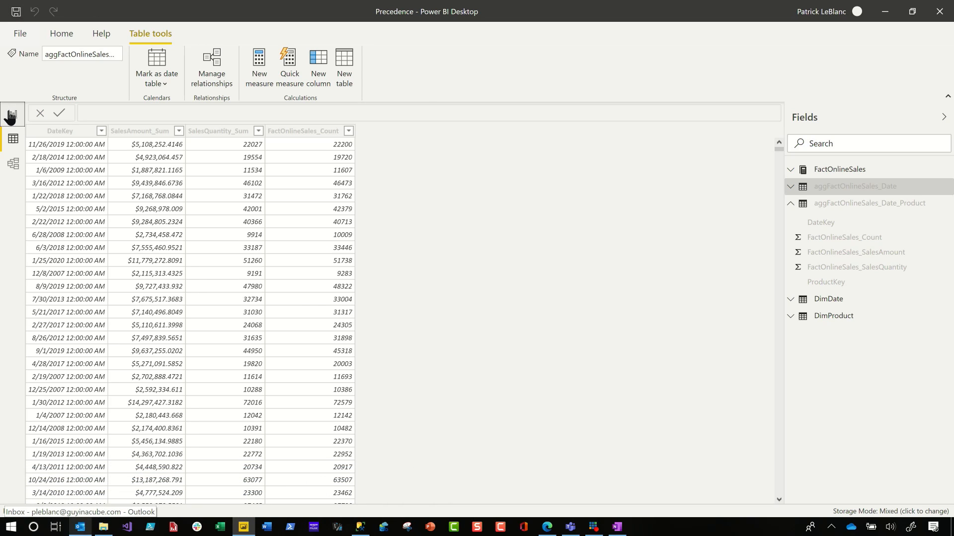
{"action": "left_click", "coordinate": [12, 114]}
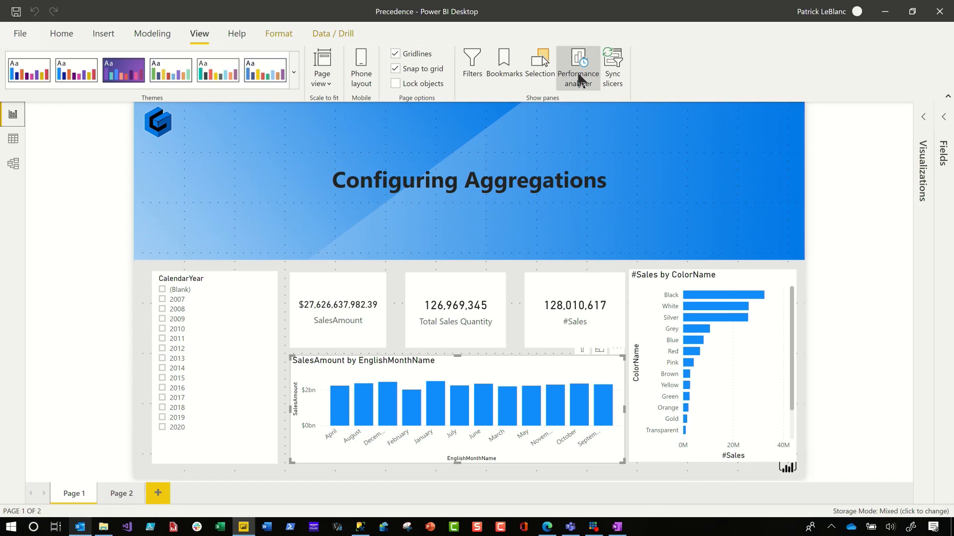
- Start a Performance Analyzer recording and refresh the SalesAmount by EnglishMonthName chart
{"action": "left_click", "coordinate": [578, 66]}
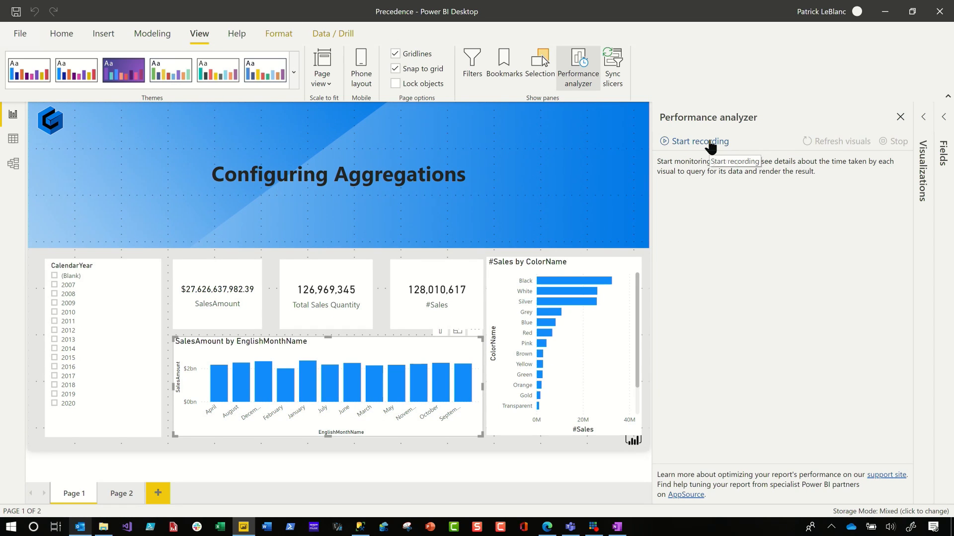
{"action": "left_click", "coordinate": [698, 141]}
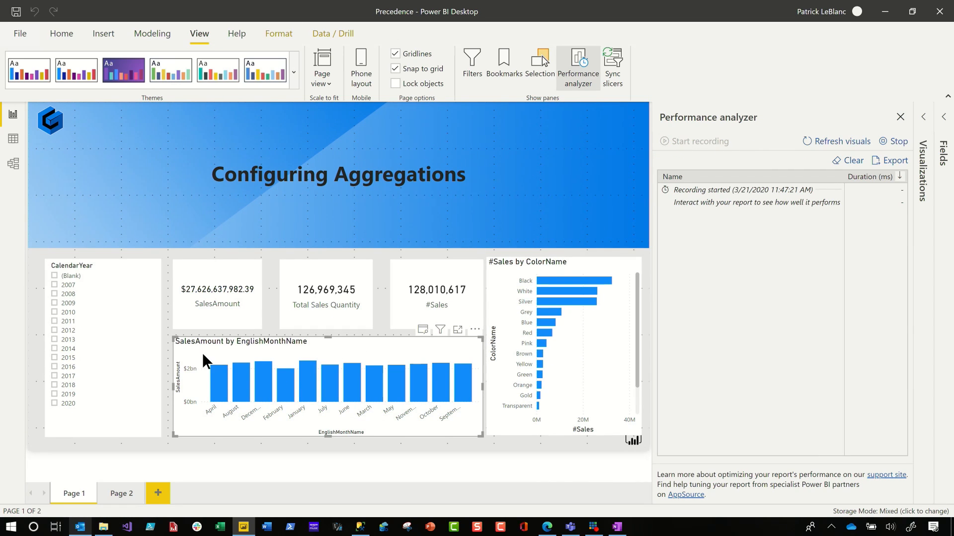
{"action": "mouse_move", "coordinate": [351, 356]}
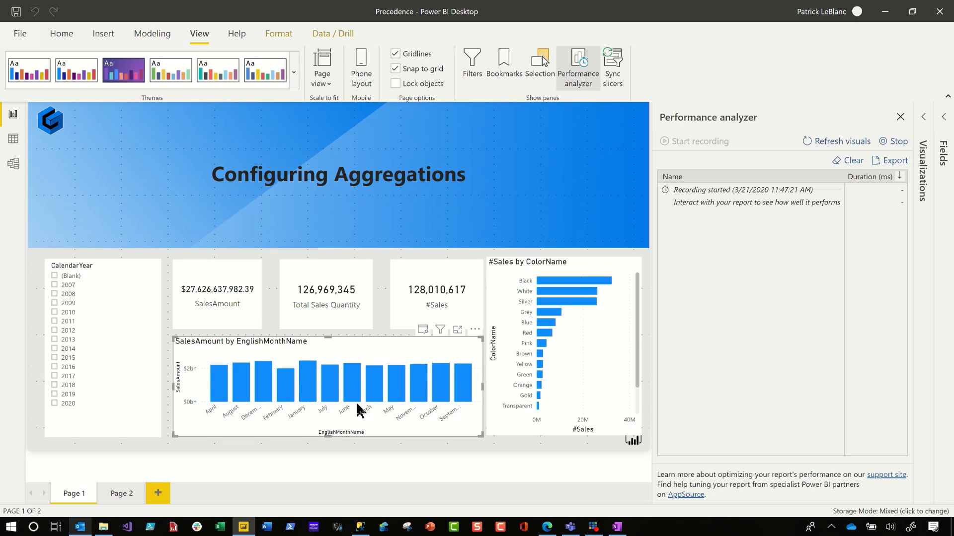
{"action": "mouse_move", "coordinate": [359, 417]}
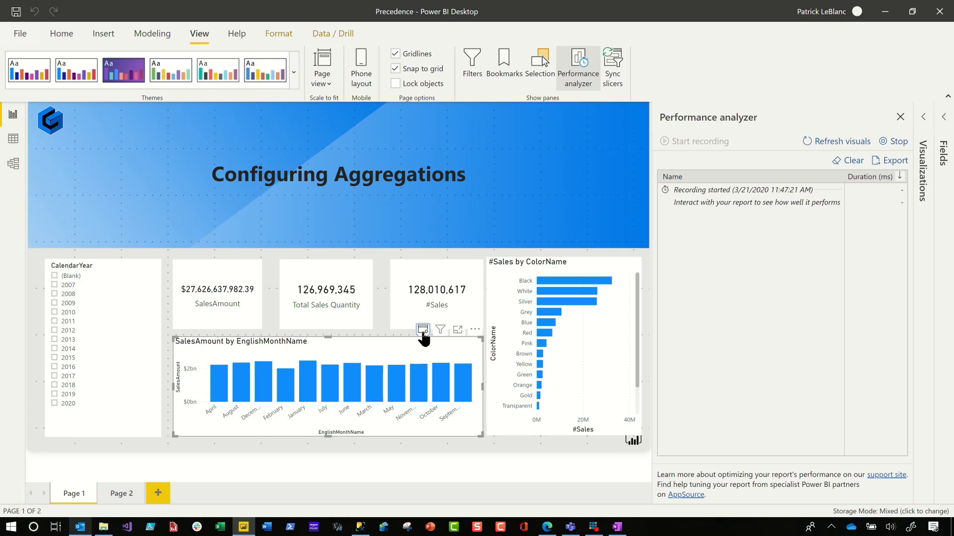
{"action": "left_click", "coordinate": [423, 328]}
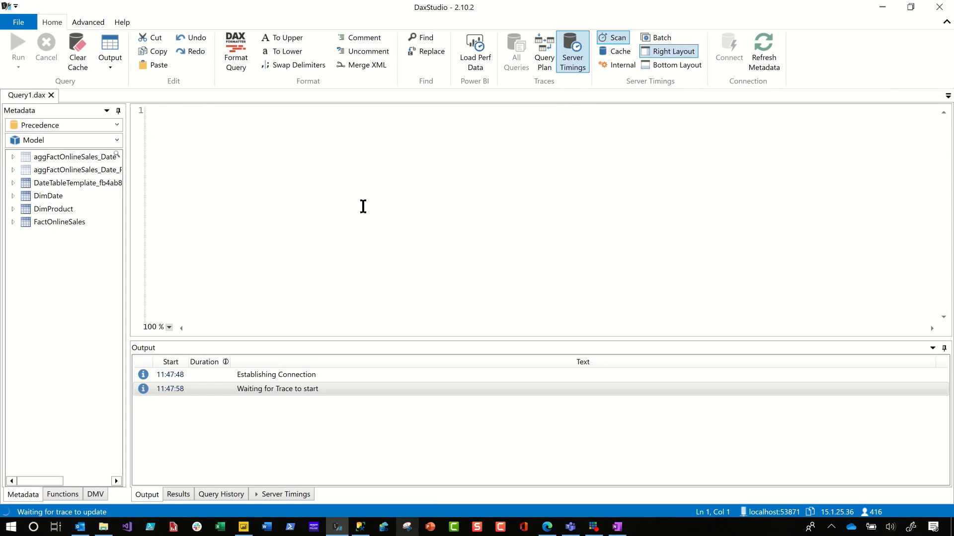
- Paste the chart's DAX query and show its Server Timings in DAX Studio
{"action": "type", "text": "// DAX Query"}
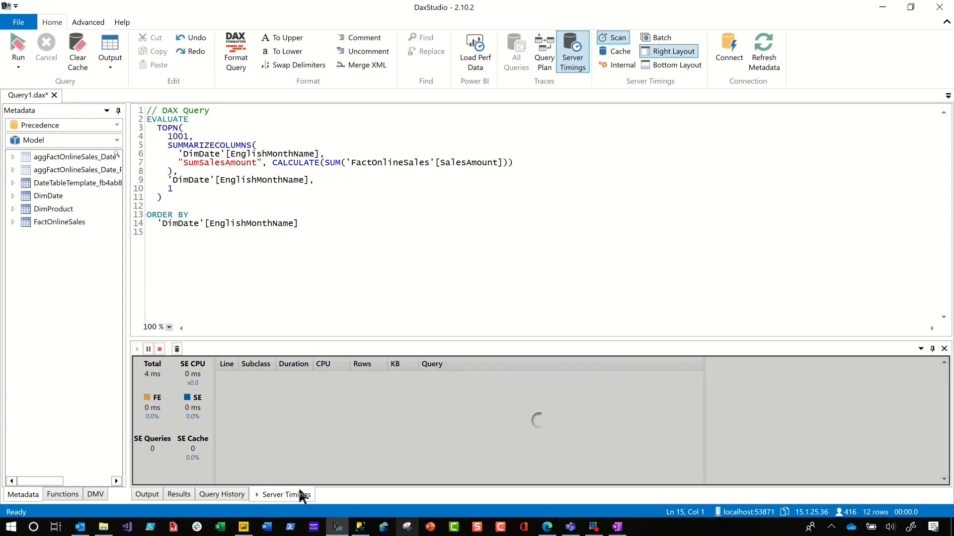
{"action": "left_click", "coordinate": [17, 49]}
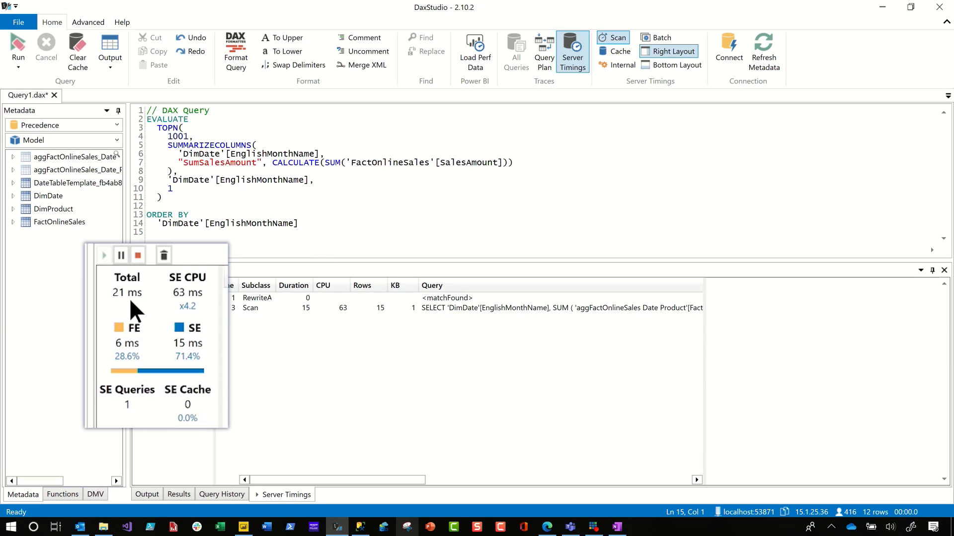
{"action": "mouse_move", "coordinate": [166, 316]}
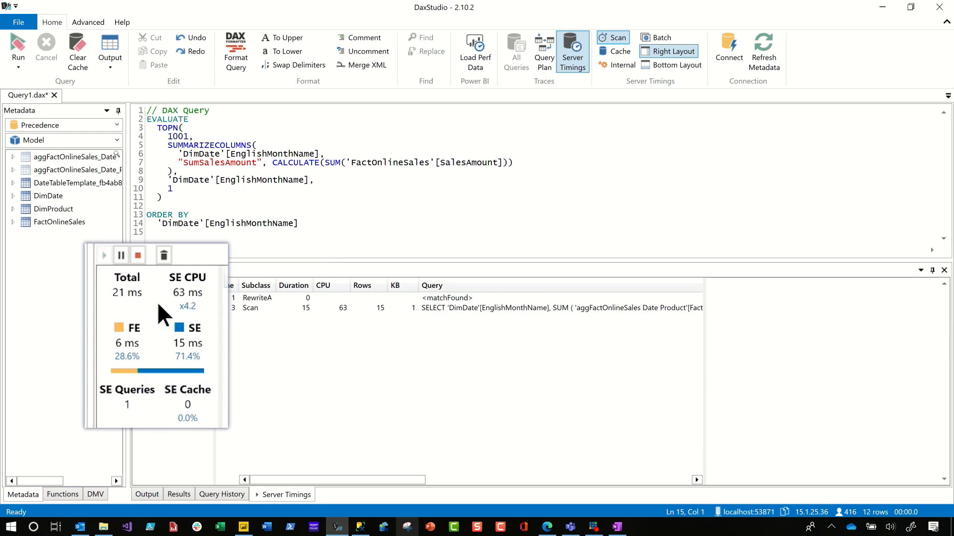
{"action": "mouse_move", "coordinate": [201, 307]}
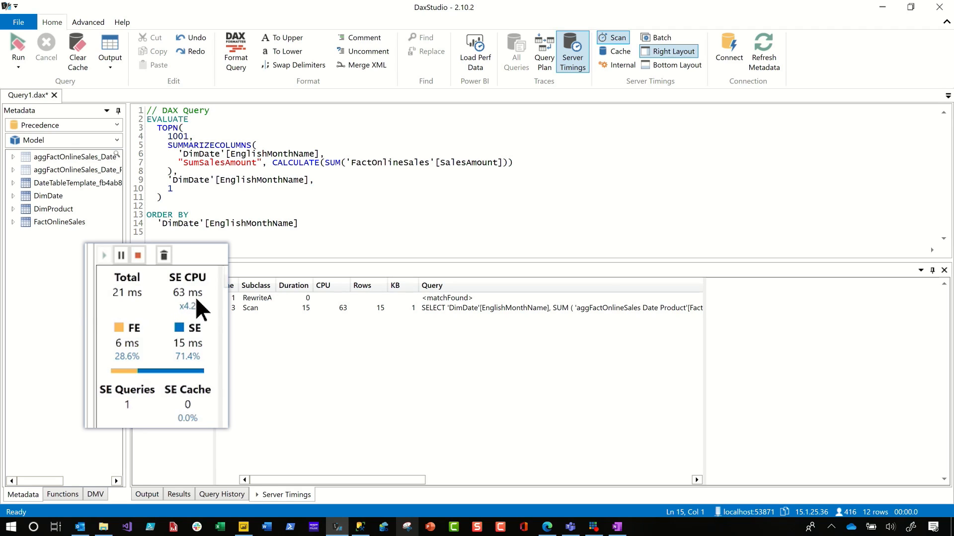
{"action": "mouse_move", "coordinate": [195, 347]}
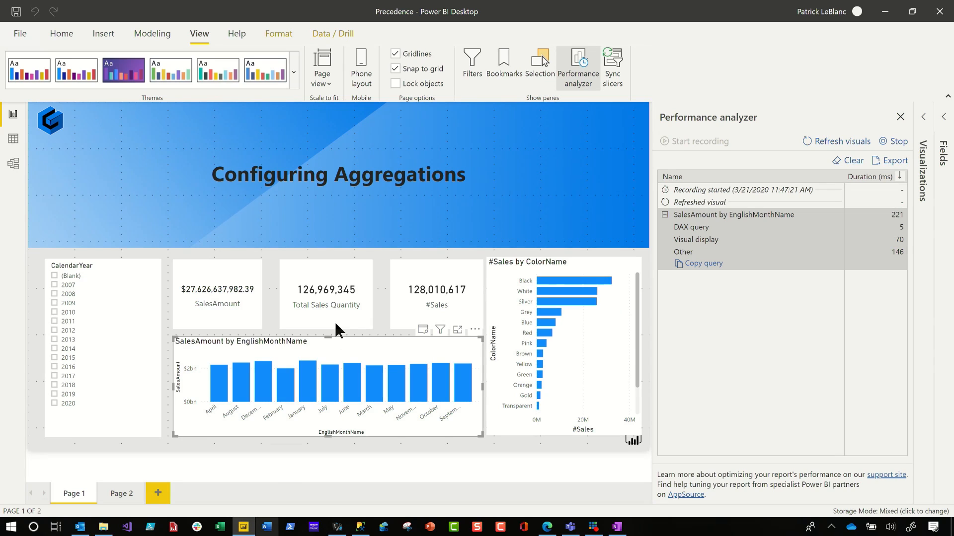
- Return to Model view and move the aggFactOnlineSales_Date table in the diagram
{"action": "left_click", "coordinate": [13, 165]}
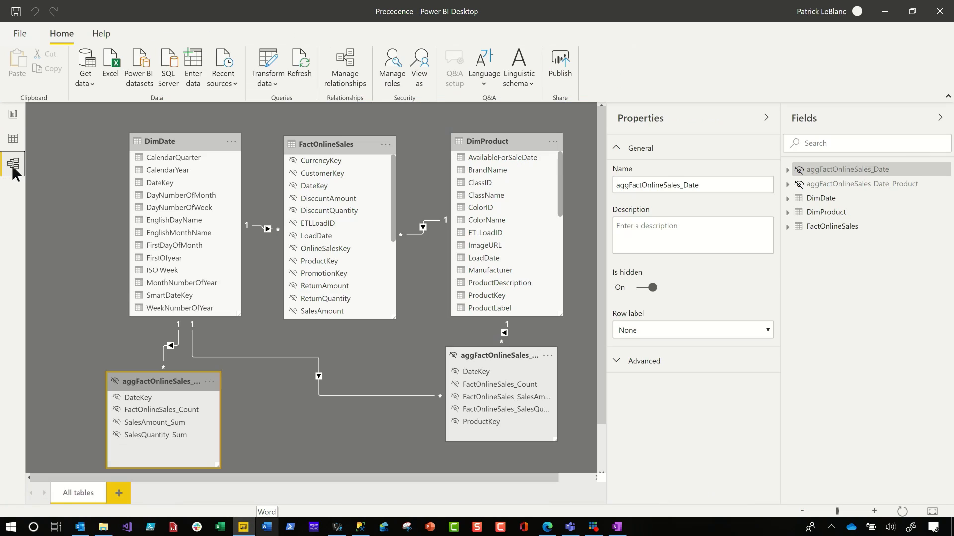
{"action": "mouse_move", "coordinate": [153, 390]}
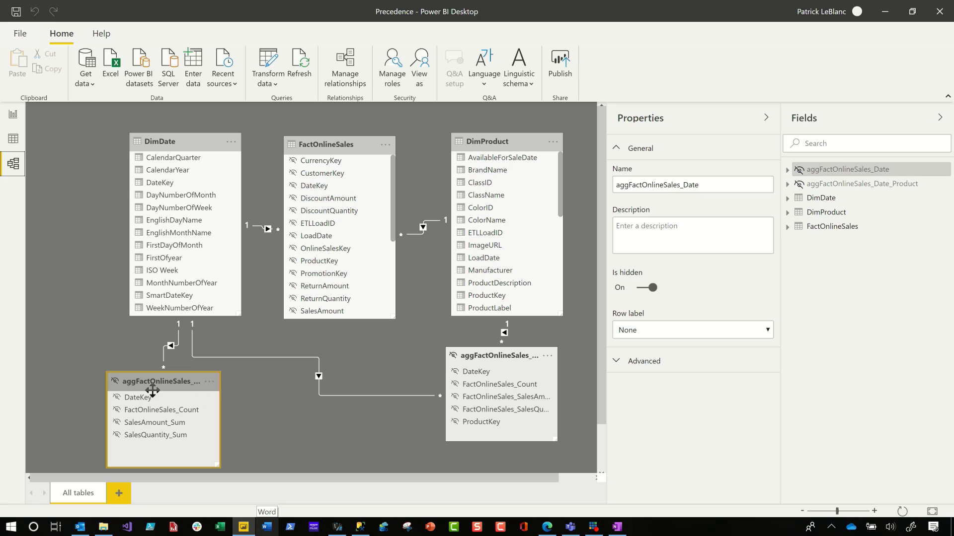
{"action": "left_click_drag", "start_coordinate": [152, 381], "coordinate": [190, 367]}
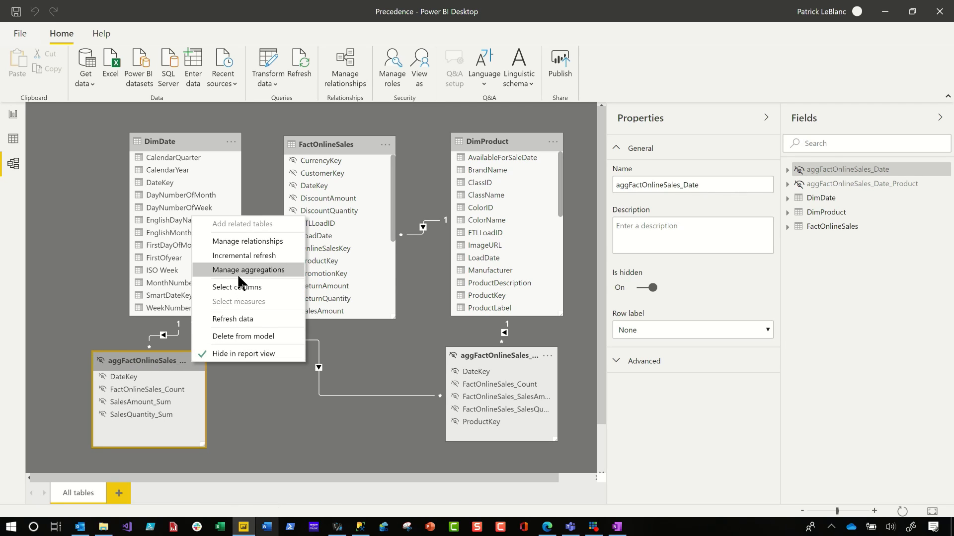
- In Manage aggregations, set aggFactOnlineSales_Date precedence to 20 and apply all
{"action": "left_click", "coordinate": [247, 270]}
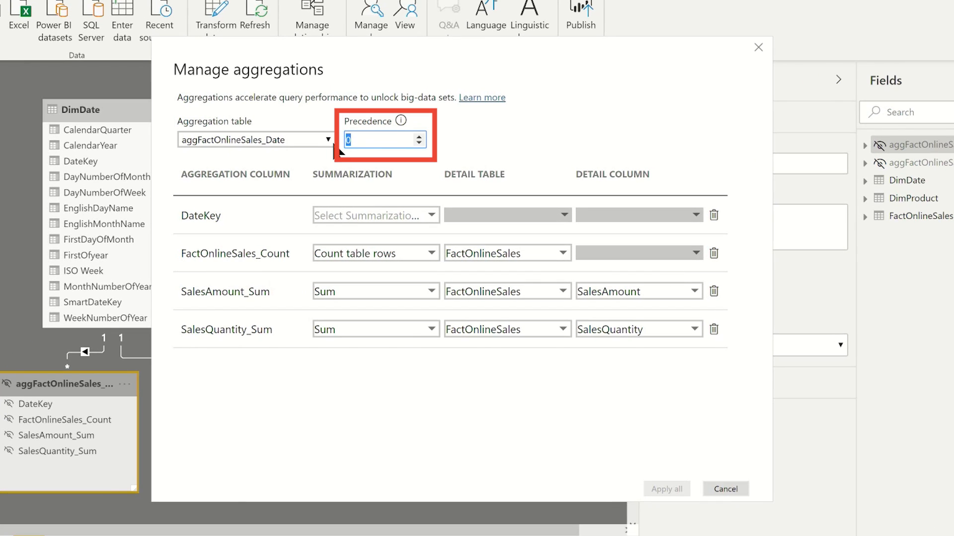
{"action": "type", "text": "20"}
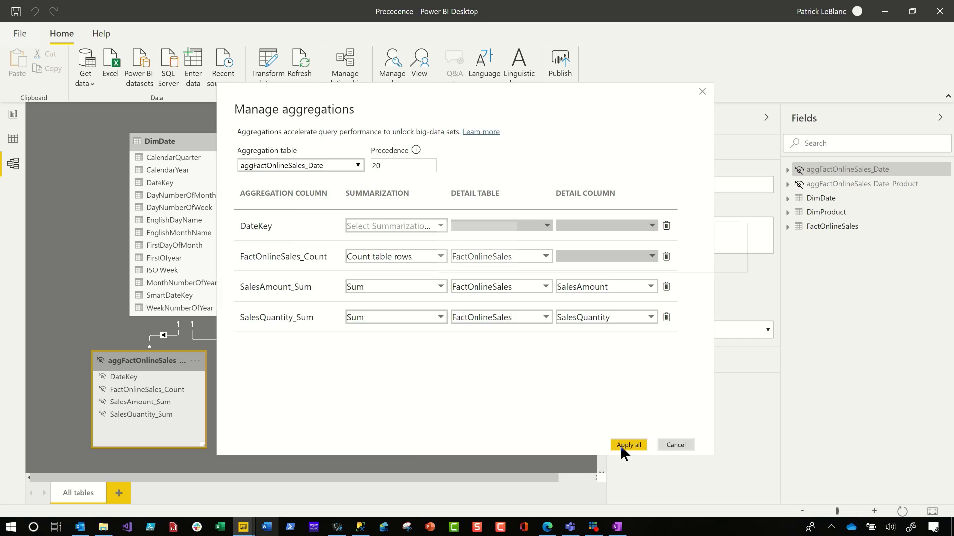
{"action": "left_click", "coordinate": [628, 445]}
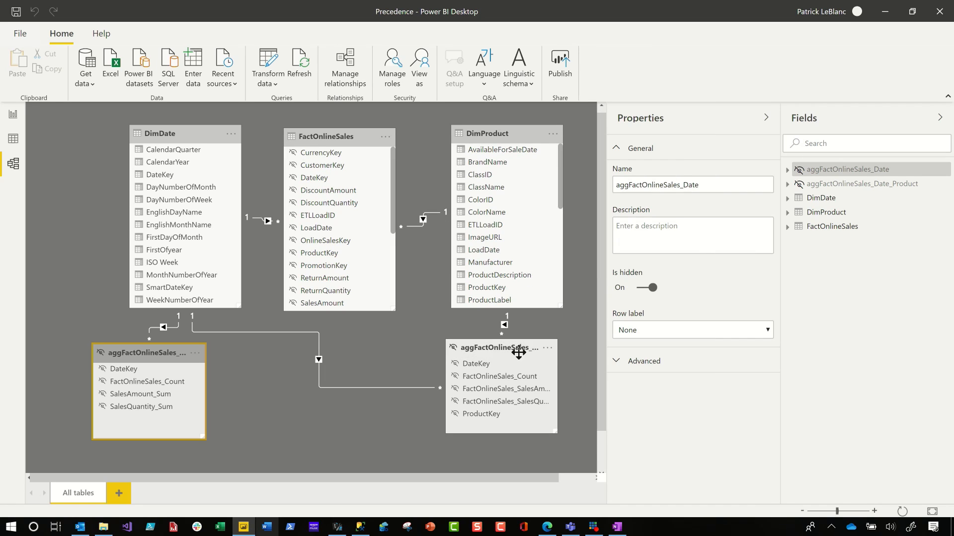
{"action": "mouse_move", "coordinate": [475, 347]}
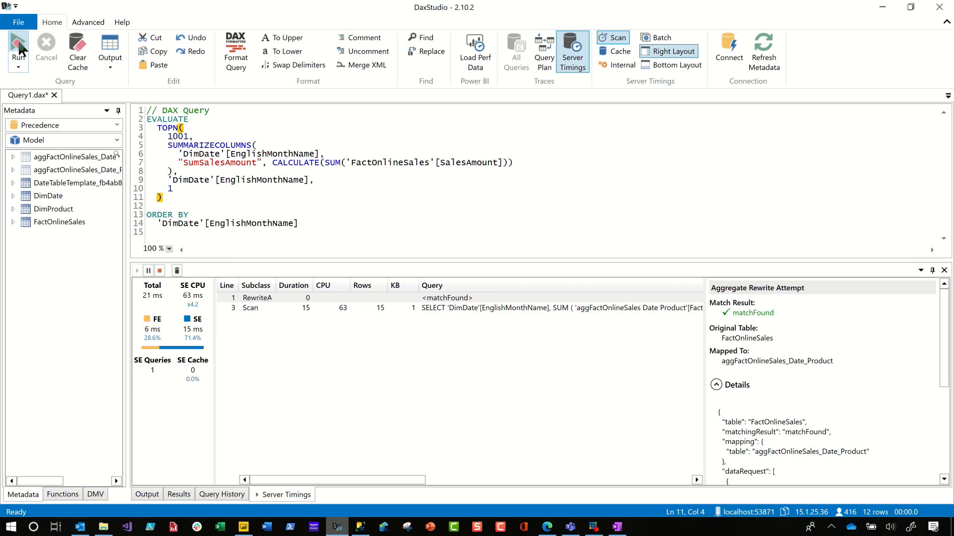
- Rerun the query and check the RewriteAttempt row maps to aggFactOnlineSales_Date
{"action": "left_click", "coordinate": [18, 49]}
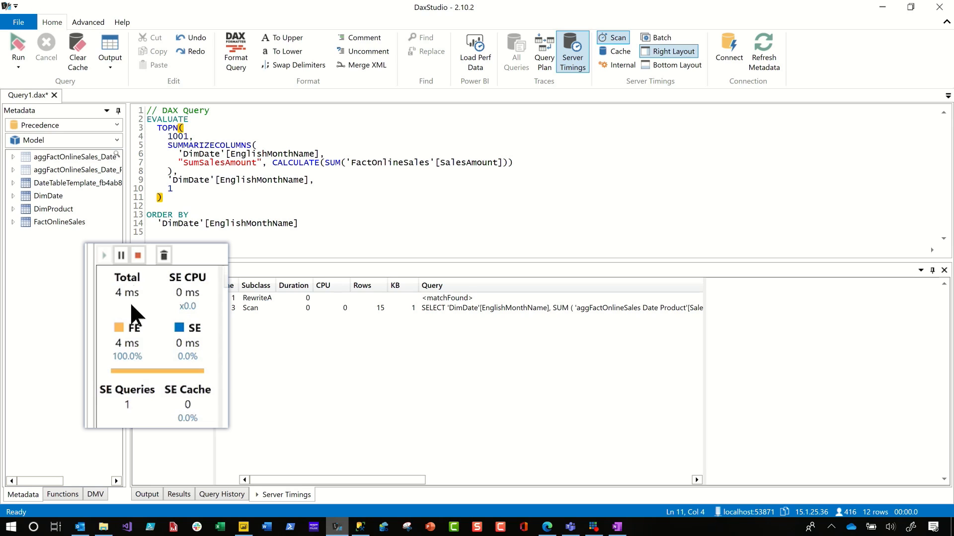
{"action": "mouse_move", "coordinate": [395, 308]}
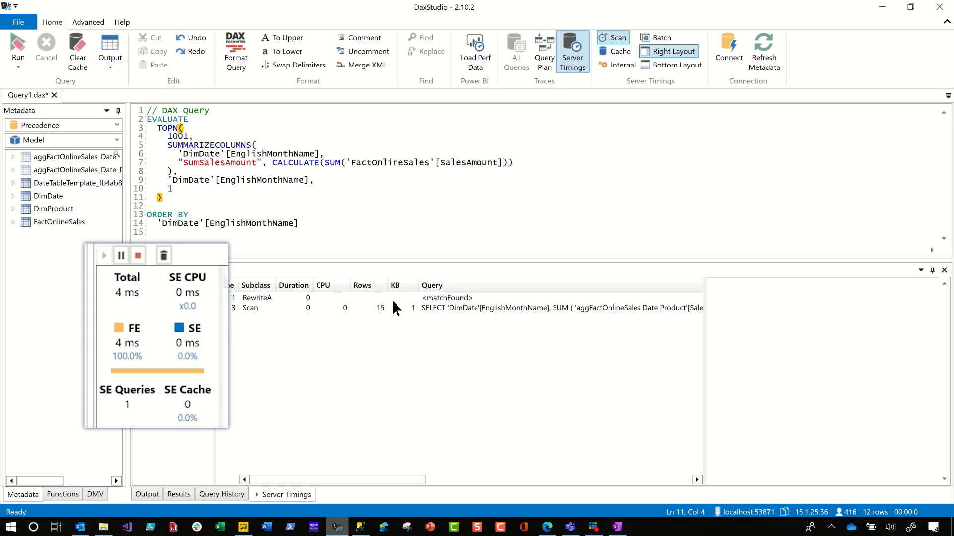
{"action": "left_click", "coordinate": [255, 297]}
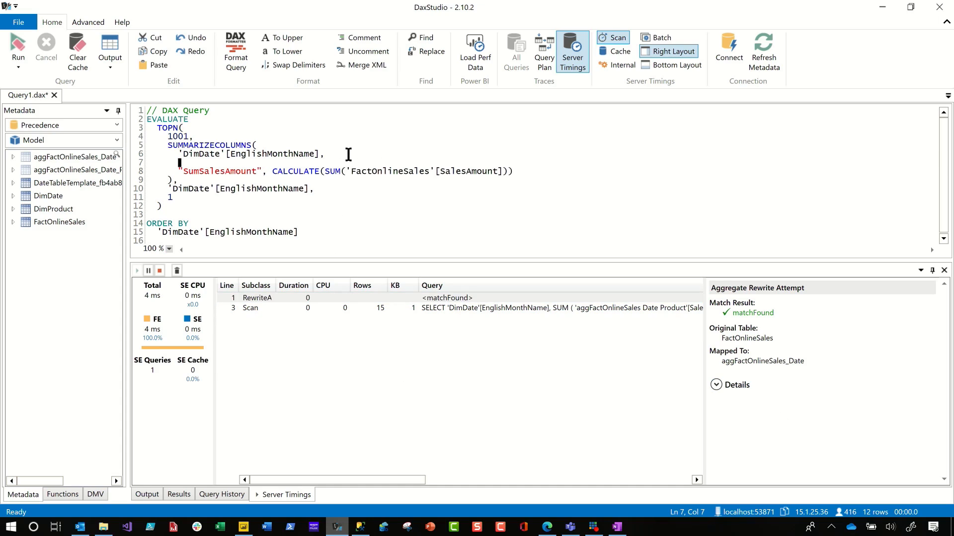
- Group also by DimProduct[ClassName], rerun, and check it maps to aggFactOnlineSales_Date_Product
{"action": "left_click", "coordinate": [12, 208]}
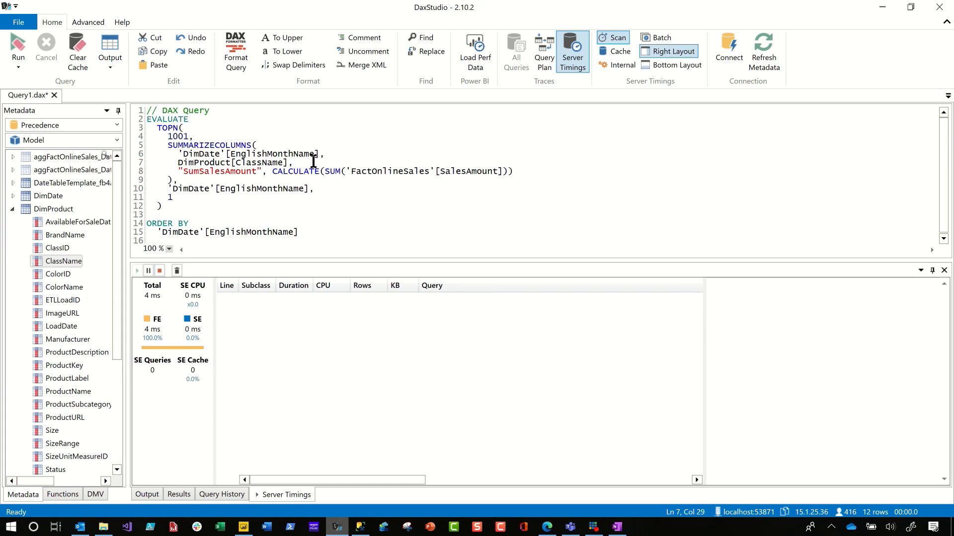
{"action": "mouse_move", "coordinate": [17, 47]}
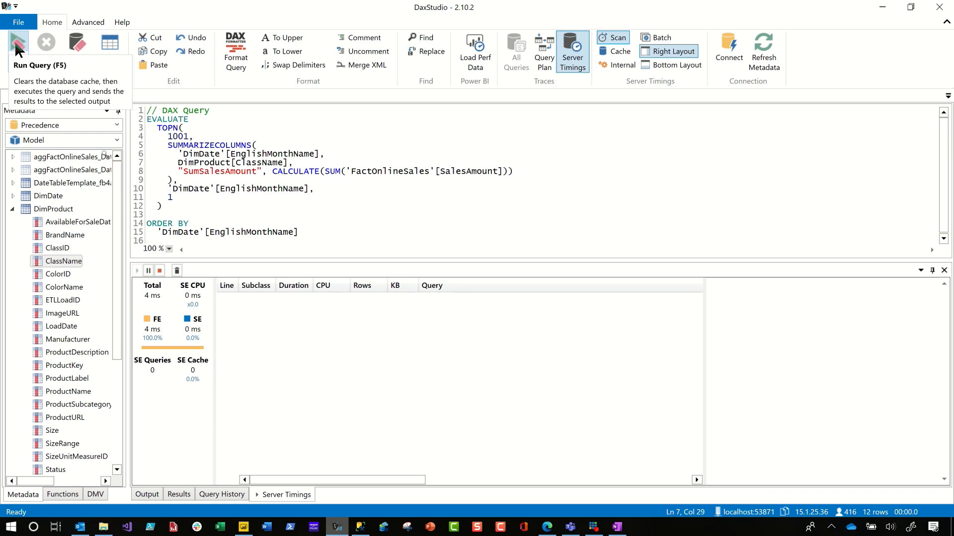
{"action": "left_click", "coordinate": [17, 43]}
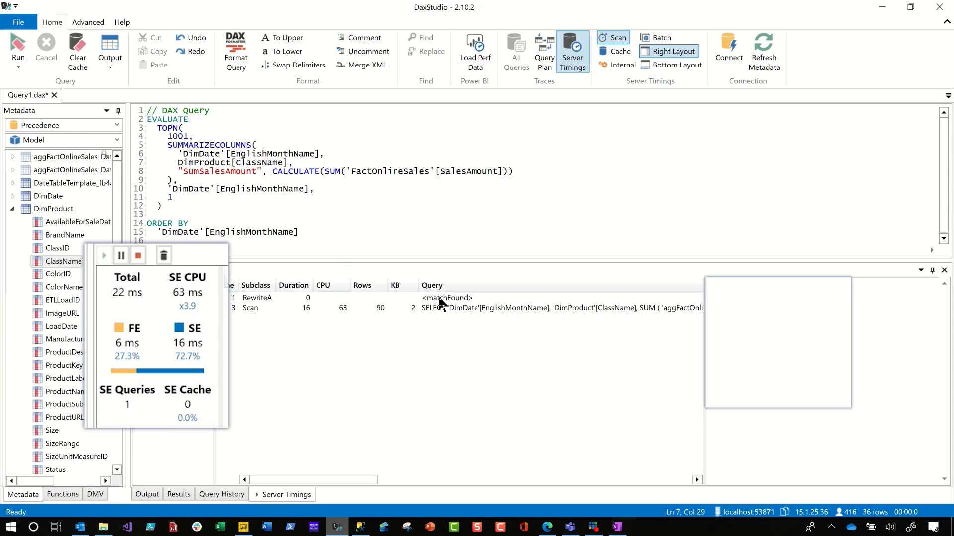
{"action": "left_click", "coordinate": [446, 297]}
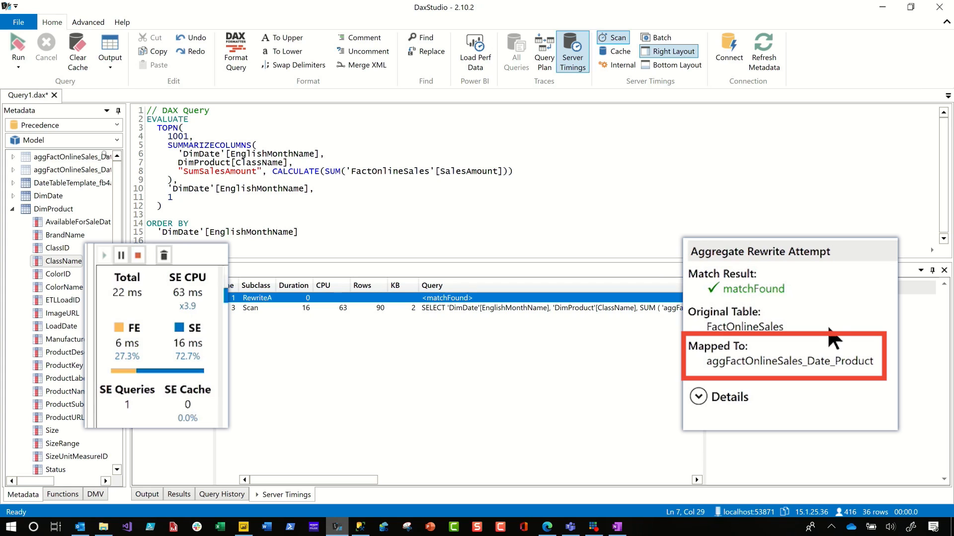